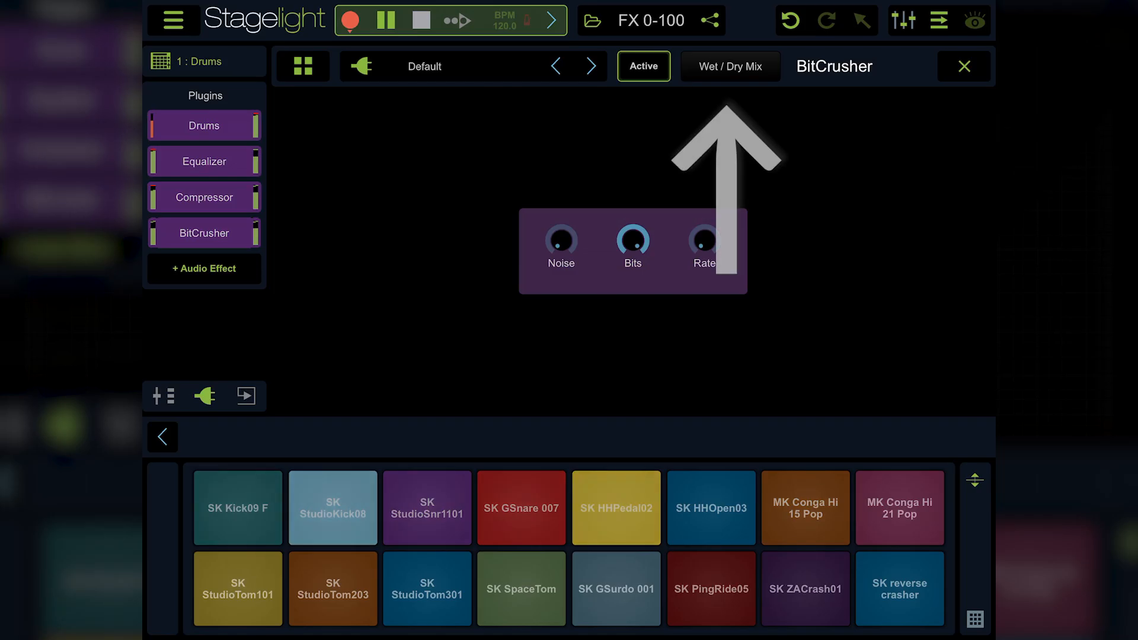
Enable Wet / Dry Mix on the Drums track's BitCrusher effect
click(730, 66)
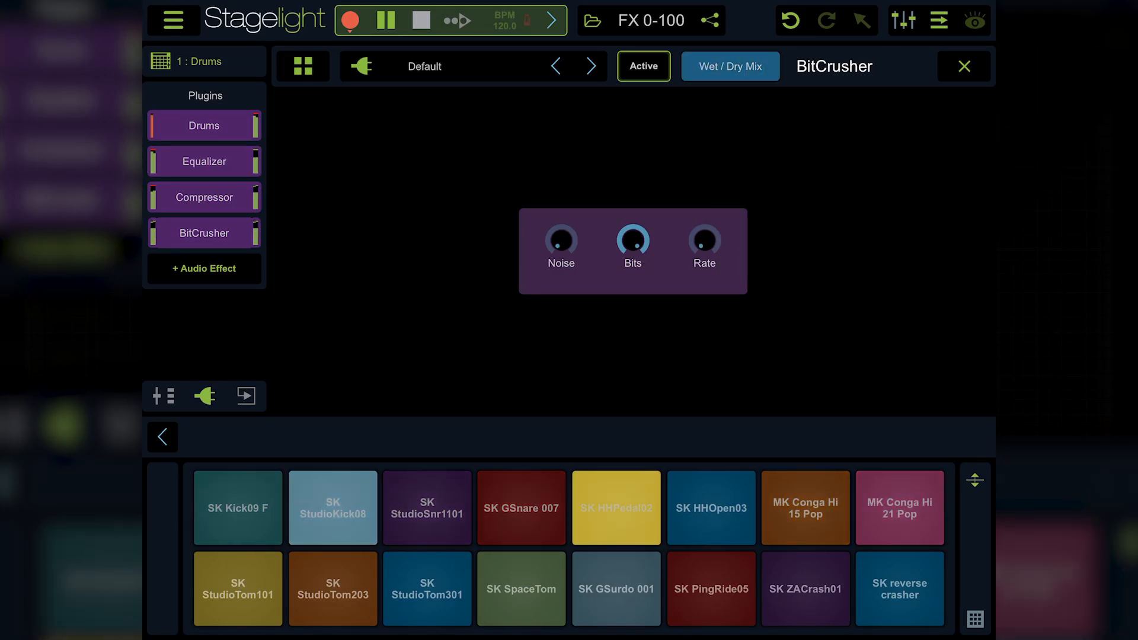